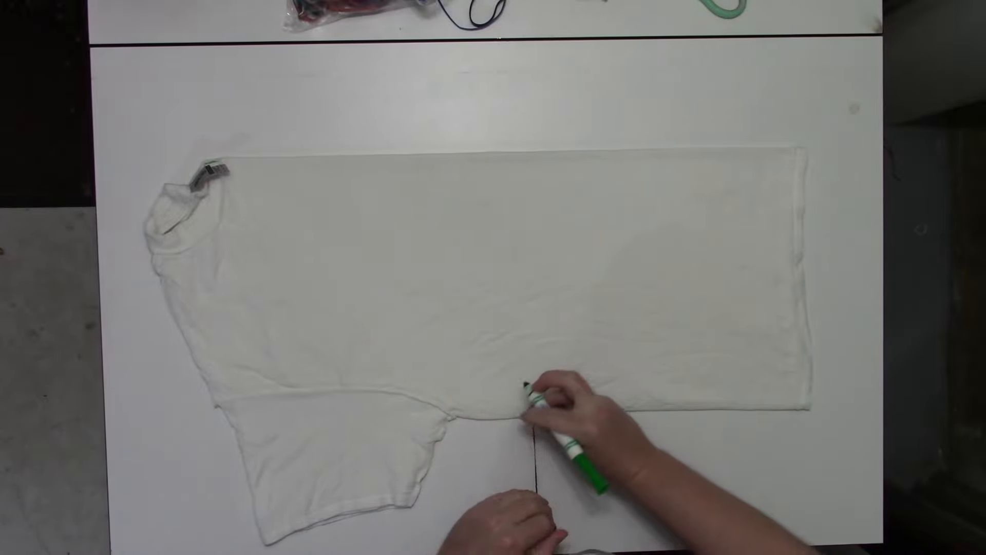
Step: Draw a straight green marker line up the folded T-shirt from its bottom edge
drag(519, 415, 516, 242)
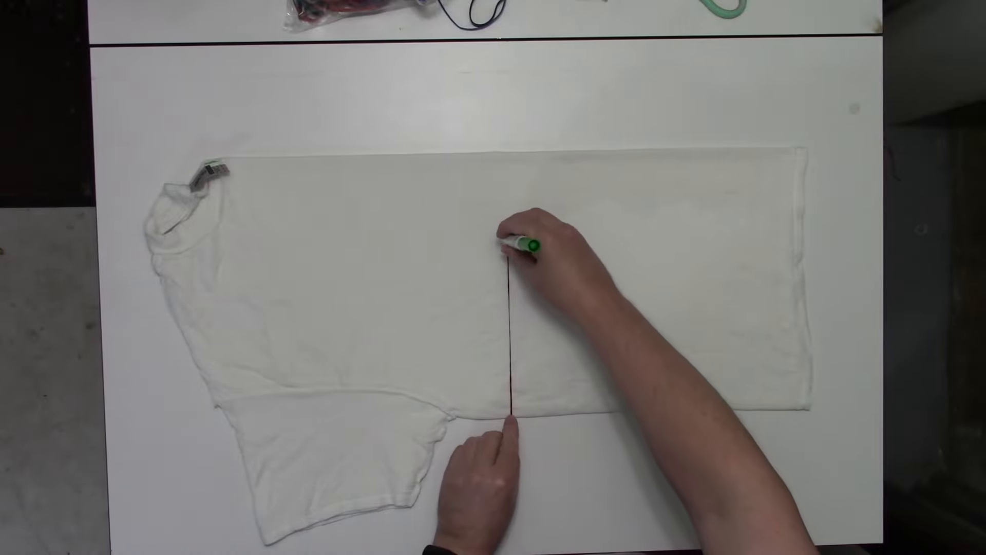